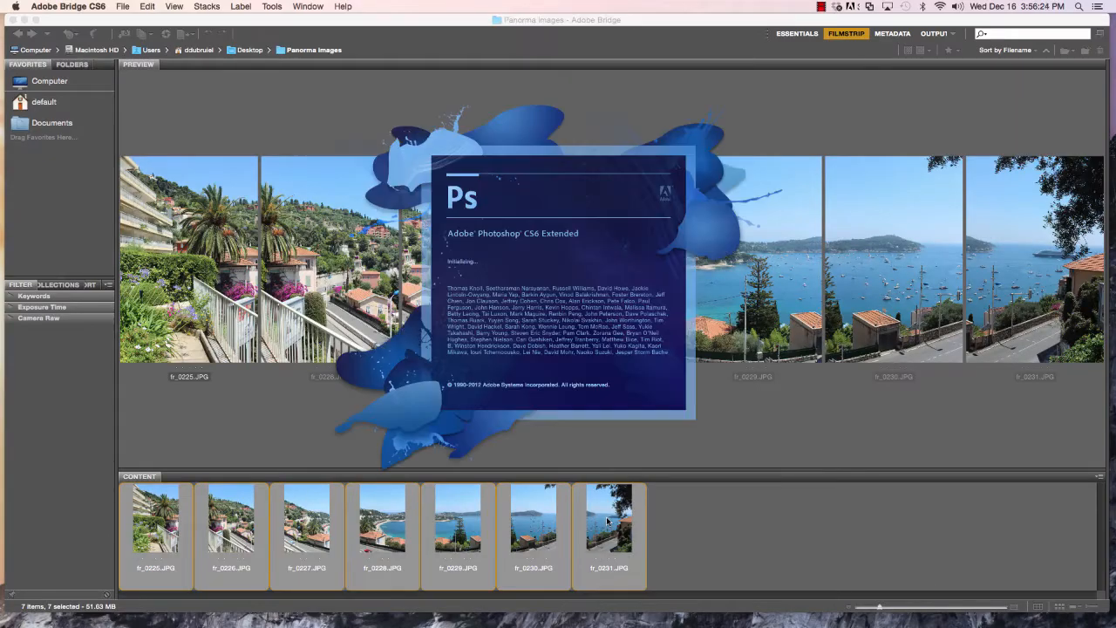
# Step: Start the Photomerge panorama setup from Photoshop's automation commands
pyautogui.click(133, 9)
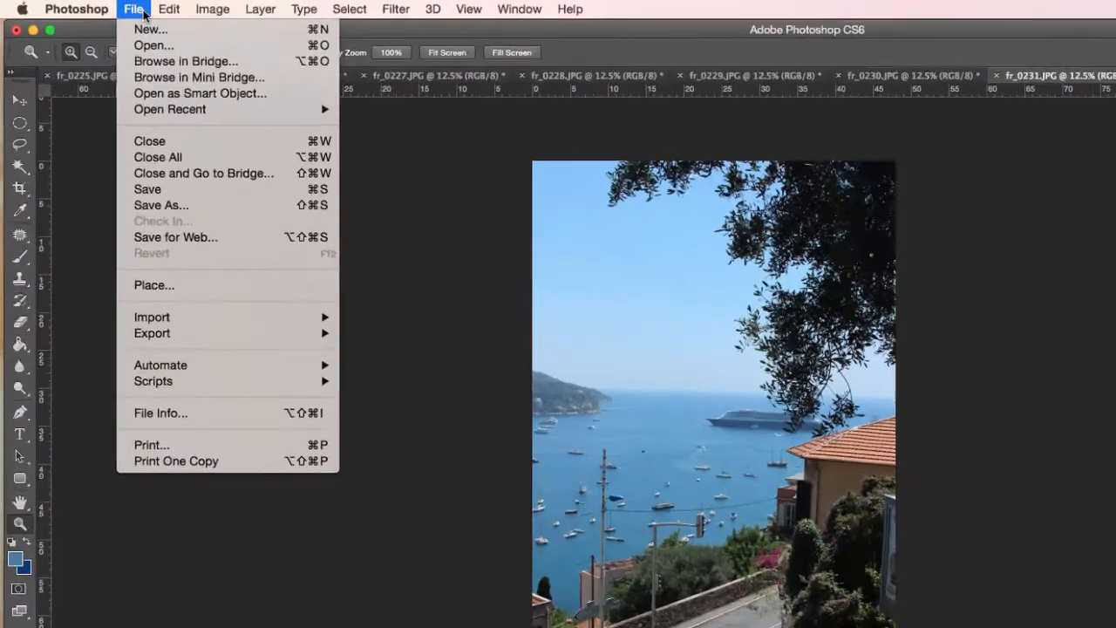
pyautogui.moveTo(190, 433)
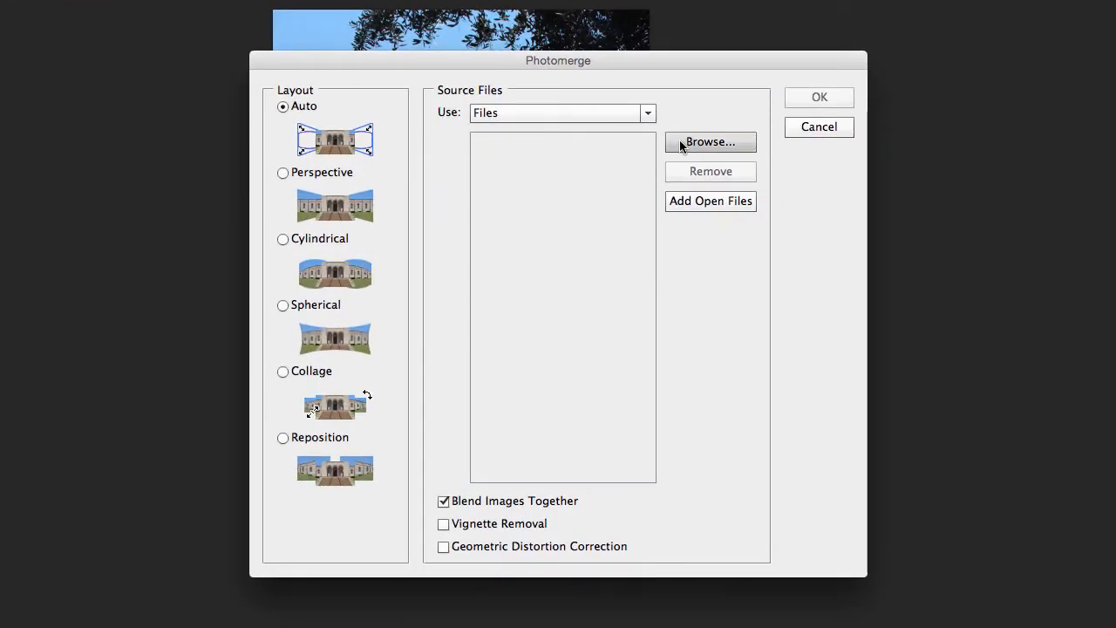
# Step: Add fr_0225.JPG through fr_0231.JPG from the Panorama images folder as the seven source photos
pyautogui.click(710, 141)
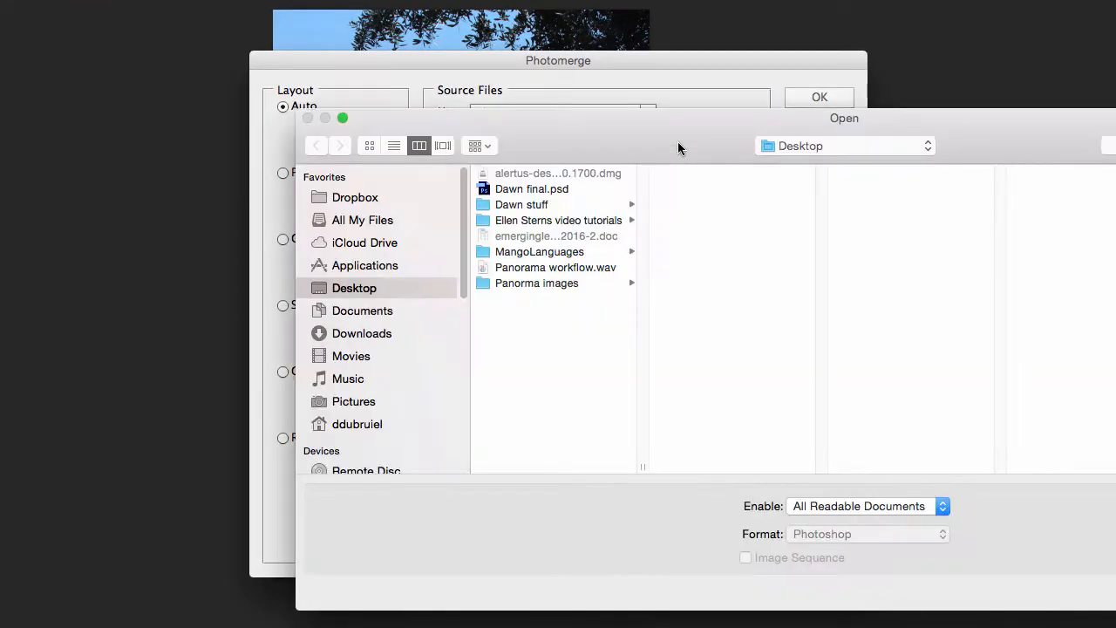
pyautogui.click(537, 283)
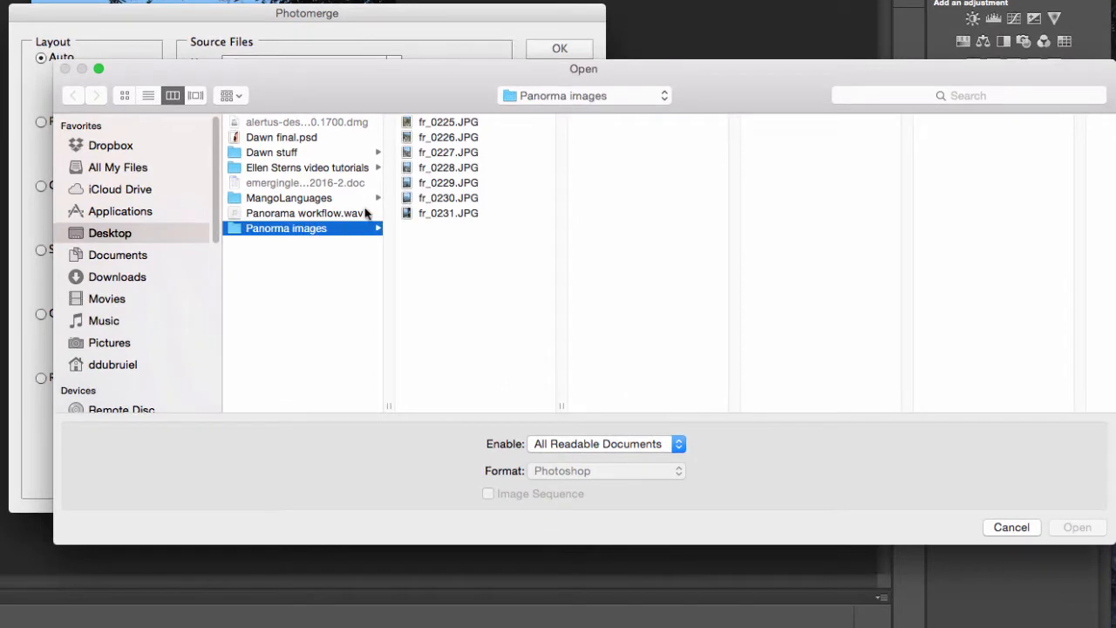
pyautogui.click(450, 123)
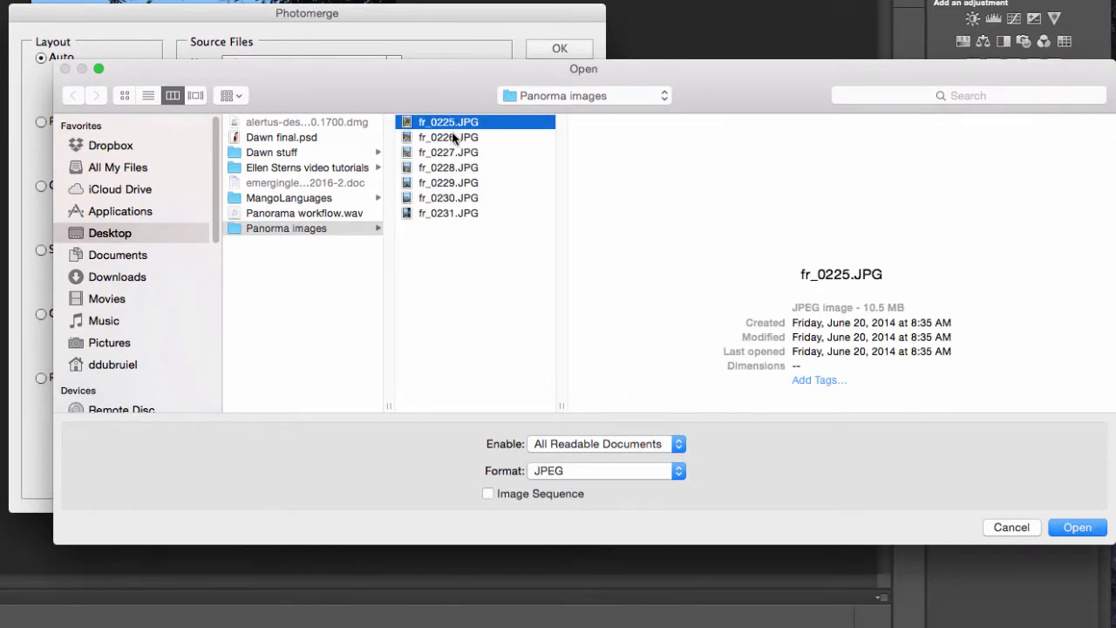
pyautogui.click(450, 168)
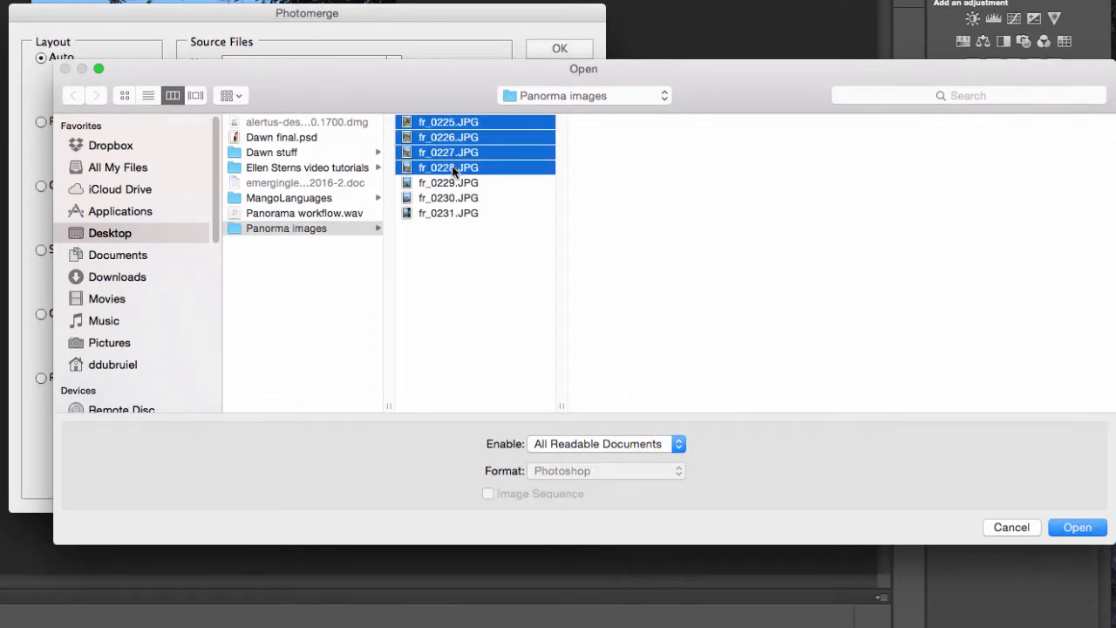
pyautogui.click(448, 213)
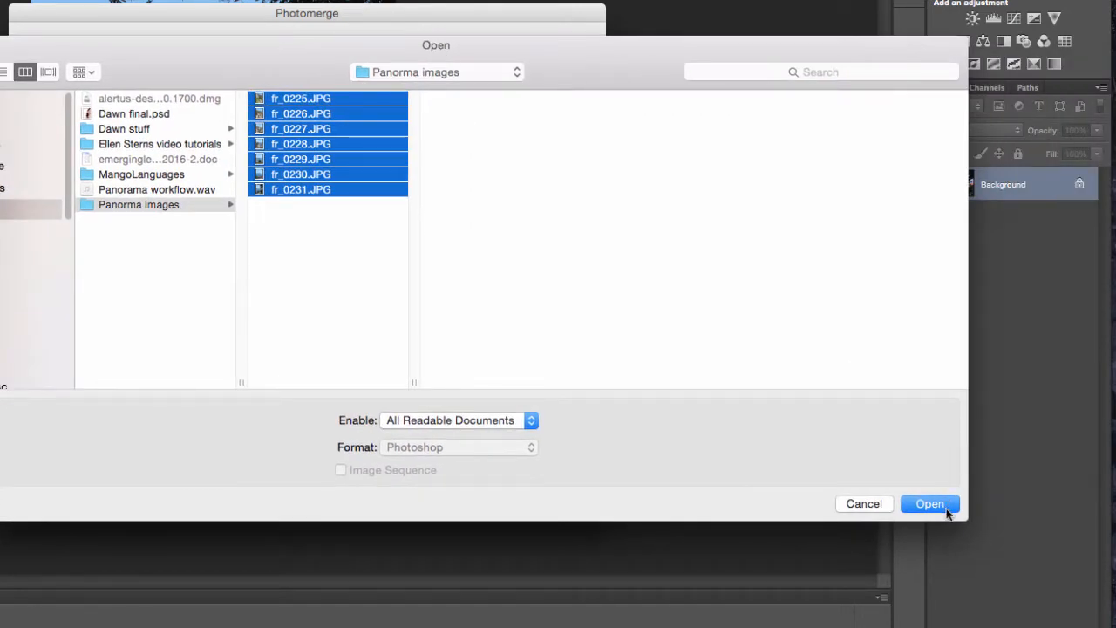
pyautogui.click(930, 504)
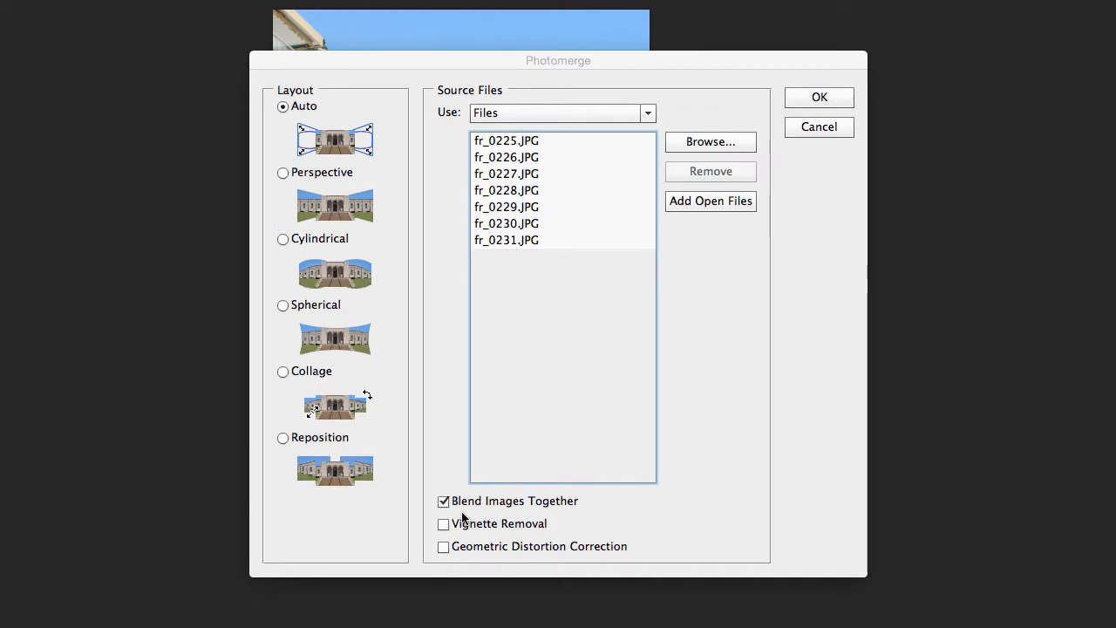
pyautogui.moveTo(792, 192)
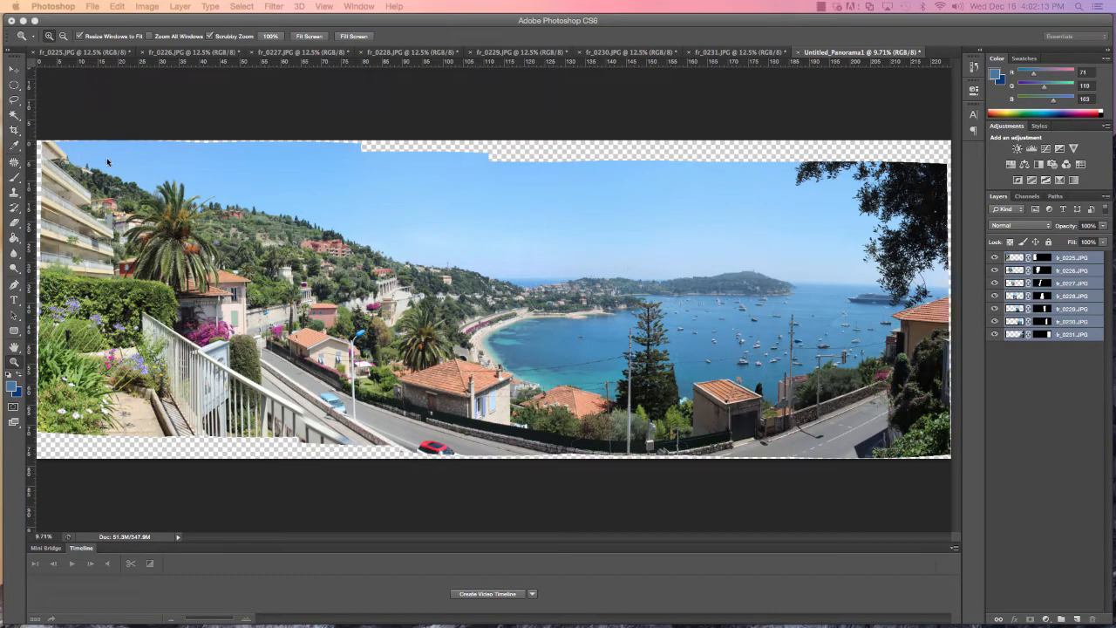
pyautogui.moveTo(480, 199)
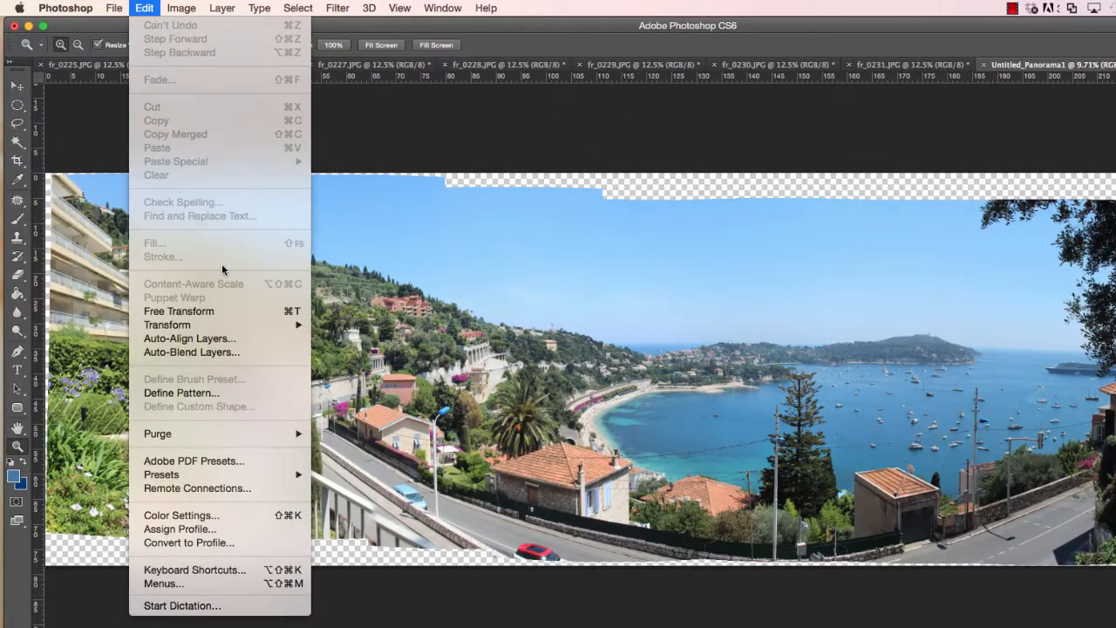
# Step: Auto-blend the stacked photos as a seamless-tone panorama and flatten them into one layer
pyautogui.click(192, 352)
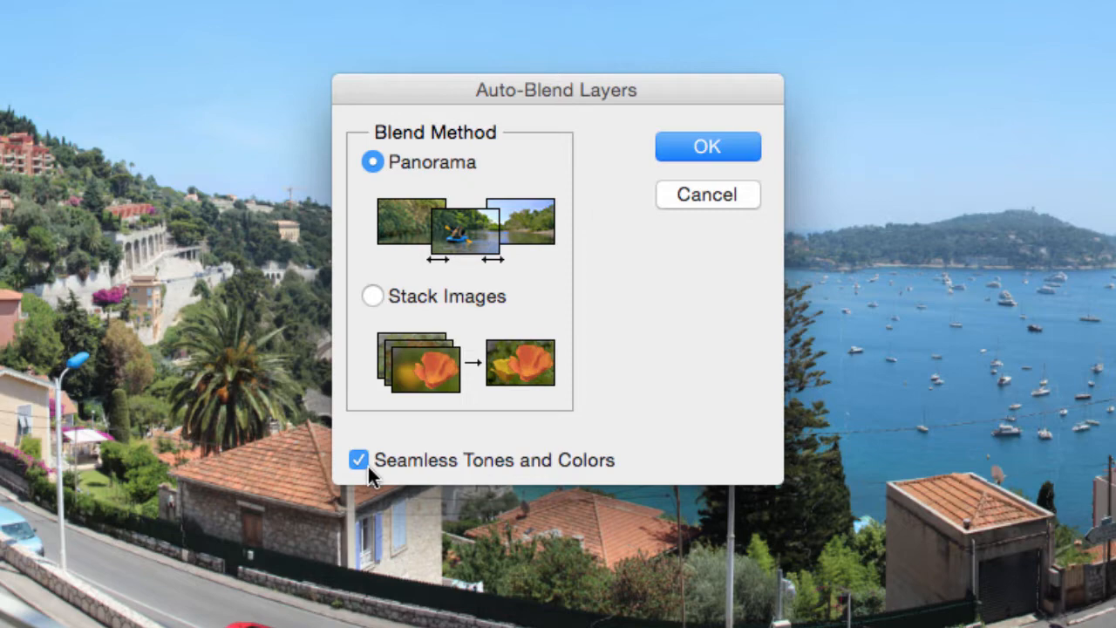
pyautogui.click(708, 147)
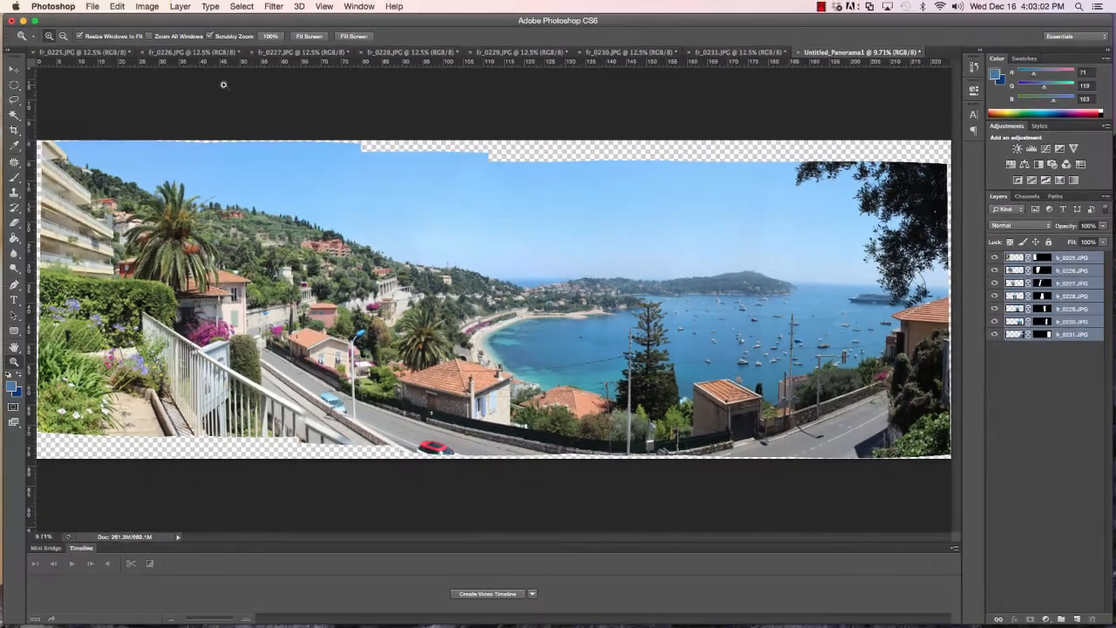
pyautogui.click(179, 7)
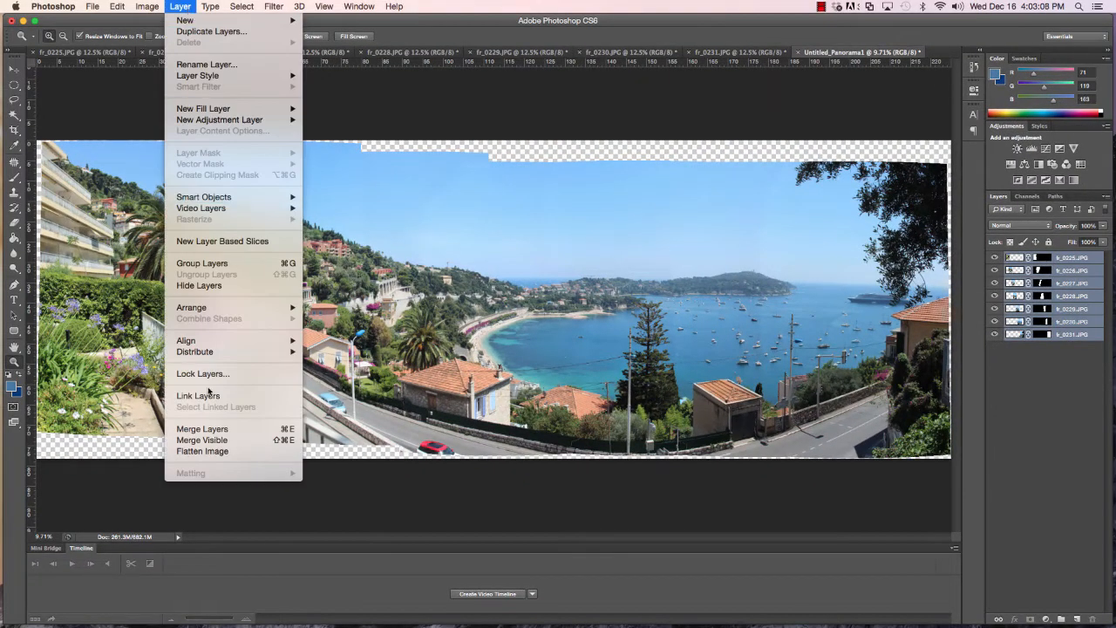
pyautogui.click(203, 450)
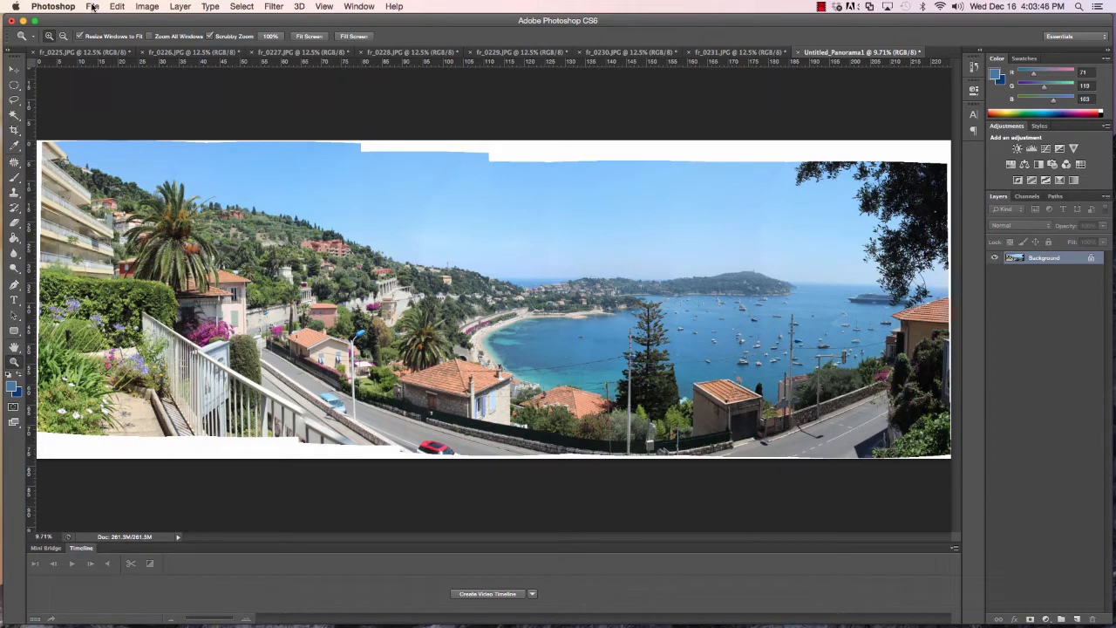
# Step: Save the panorama as an uncompressed TIFF named Panorama France on the Desktop
pyautogui.click(91, 7)
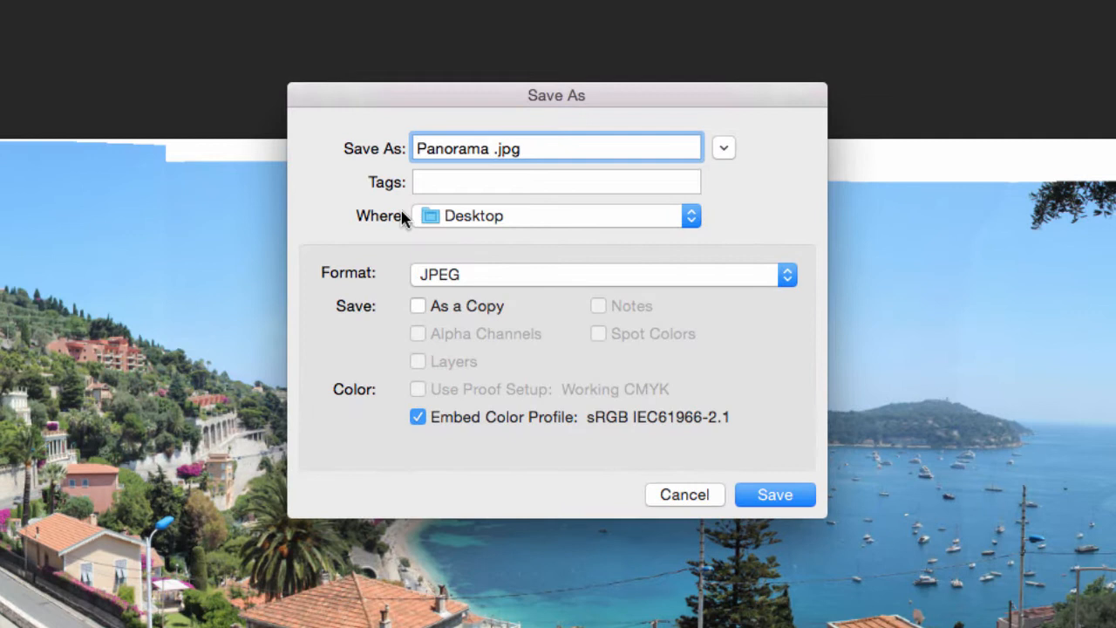
pyautogui.write('France')
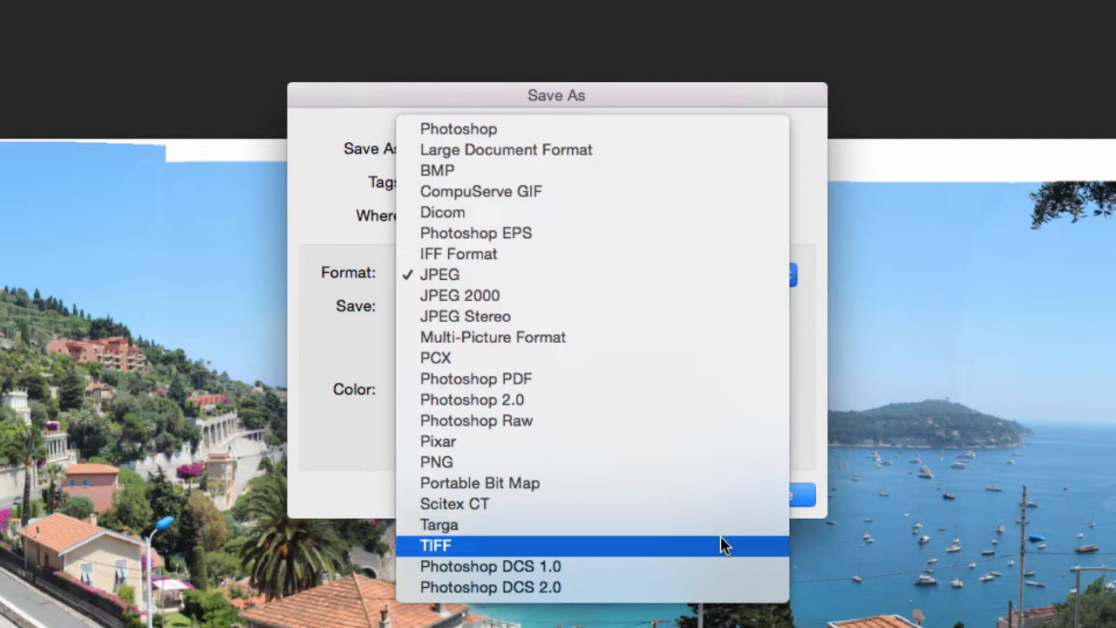
pyautogui.click(436, 545)
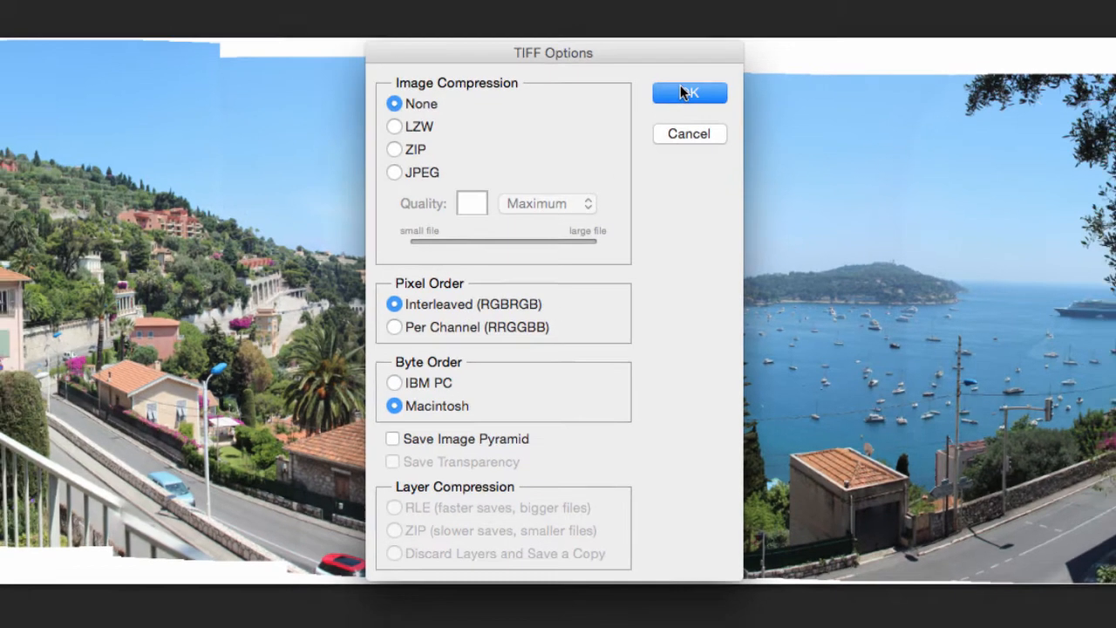
pyautogui.click(689, 94)
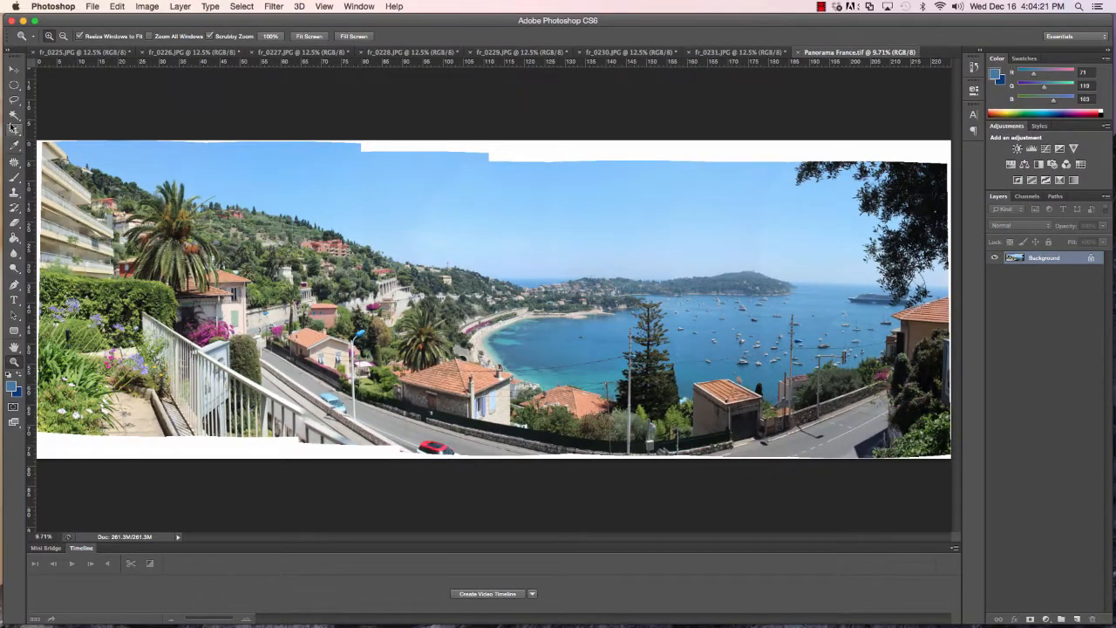
pyautogui.click(14, 129)
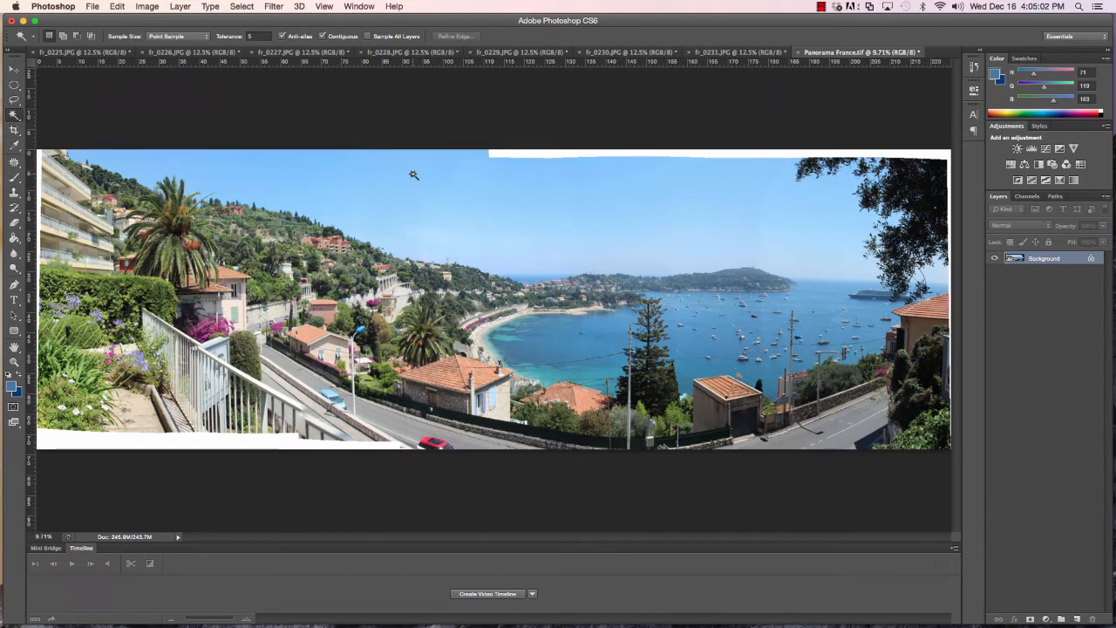
# Step: Select the white top-edge gap with the Magic Wand and content-aware fill it with sky
pyautogui.click(521, 159)
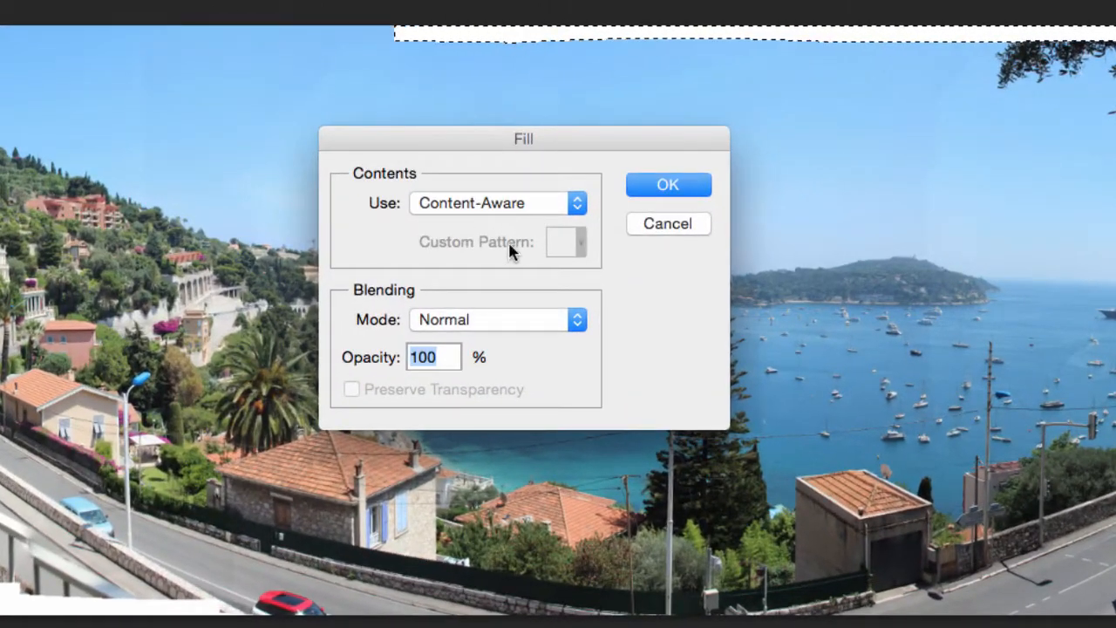
pyautogui.click(668, 185)
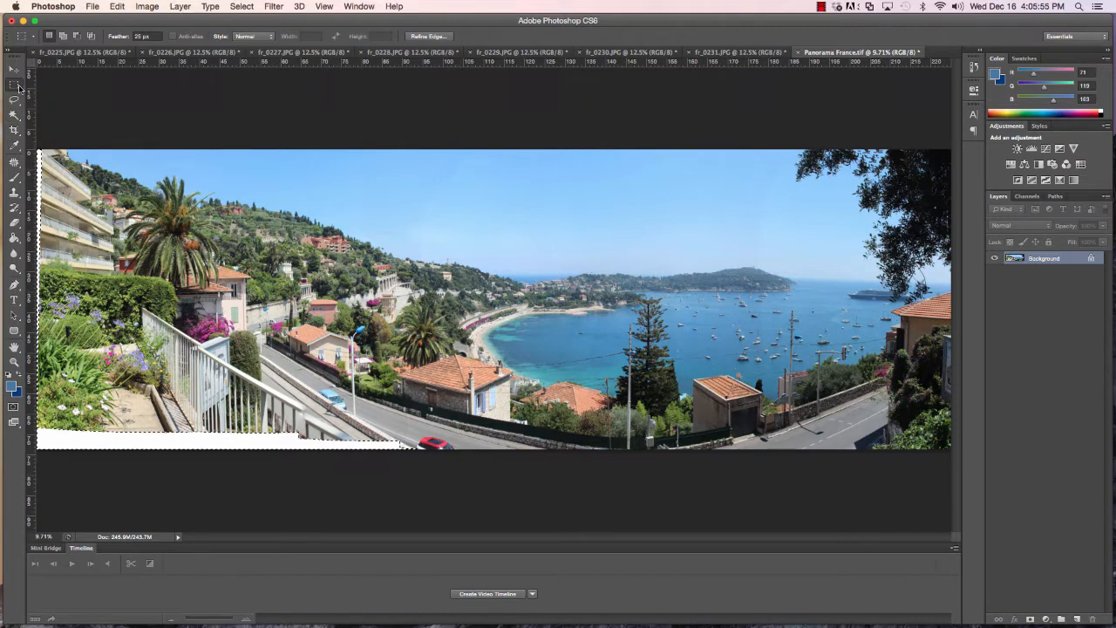
# Step: Content-aware fill the selected white gap along the bottom-left edge
pyautogui.click(117, 7)
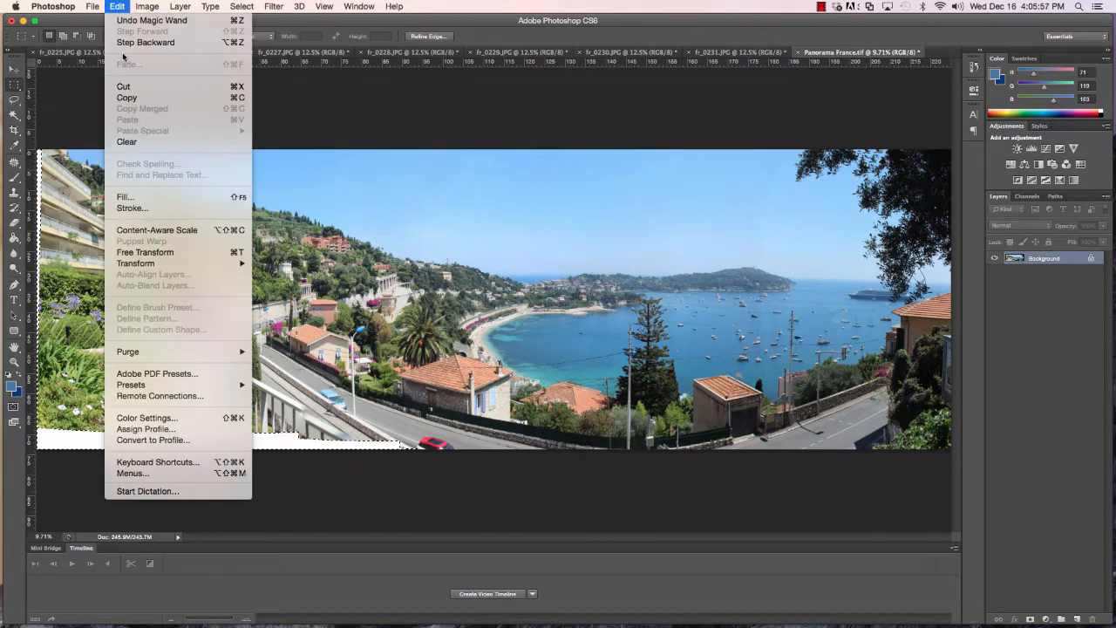
pyautogui.click(125, 195)
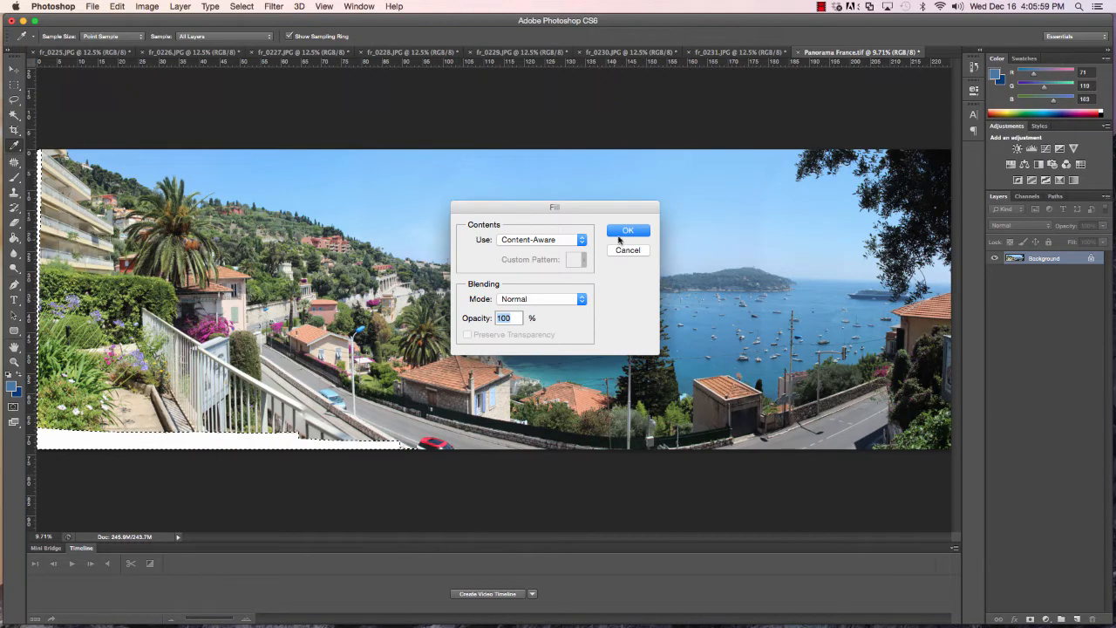
pyautogui.click(628, 230)
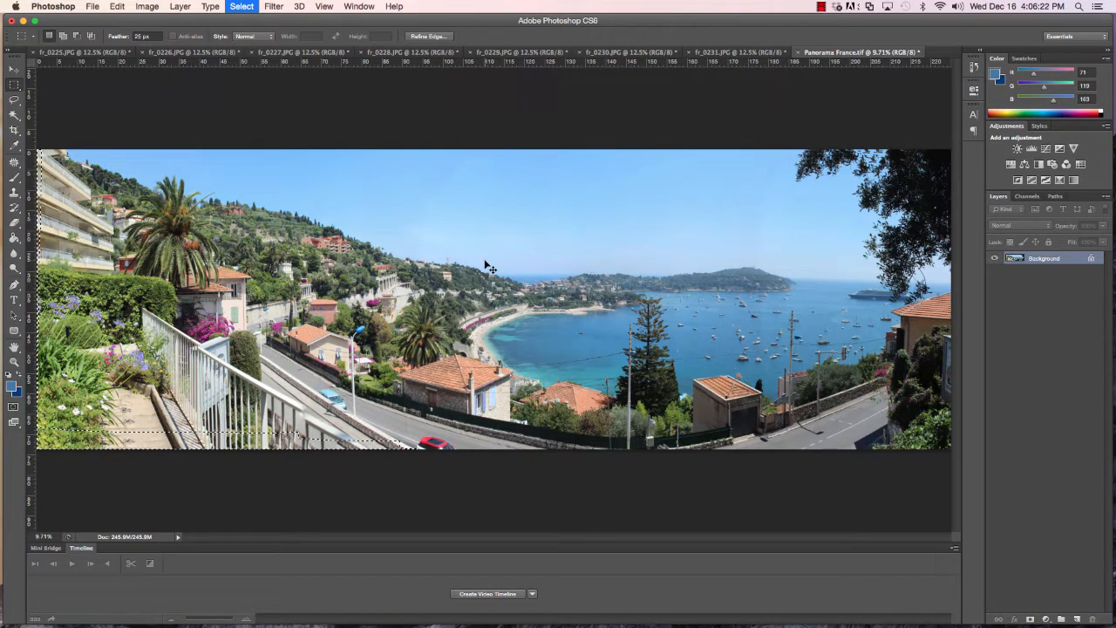
# Step: Save the gap-free panorama over Panorama France.tif
pyautogui.click(93, 7)
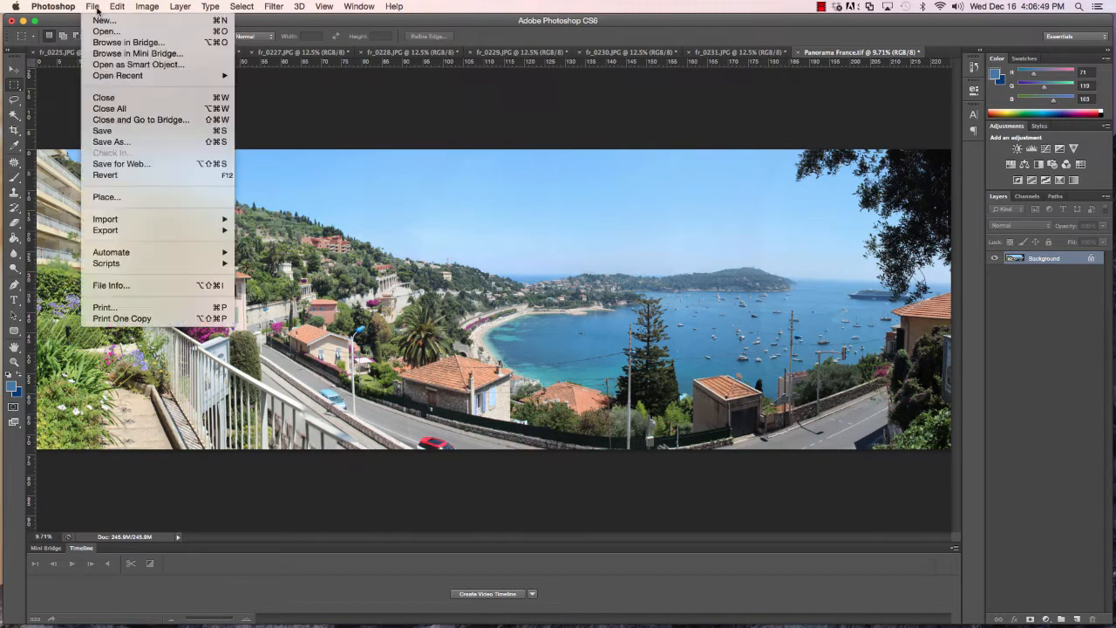
pyautogui.click(122, 164)
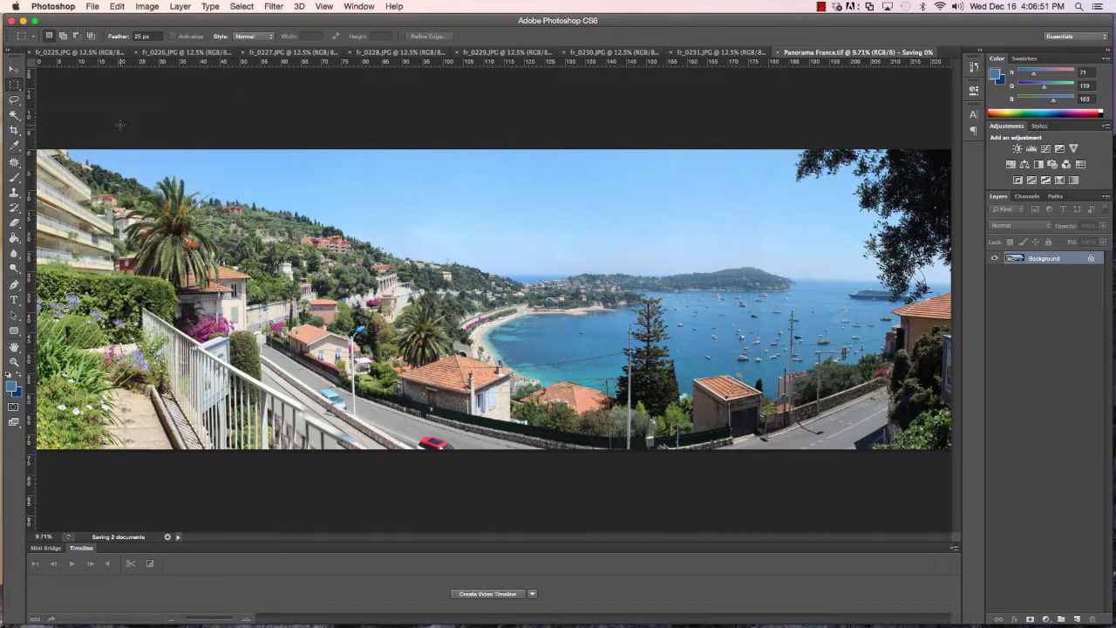